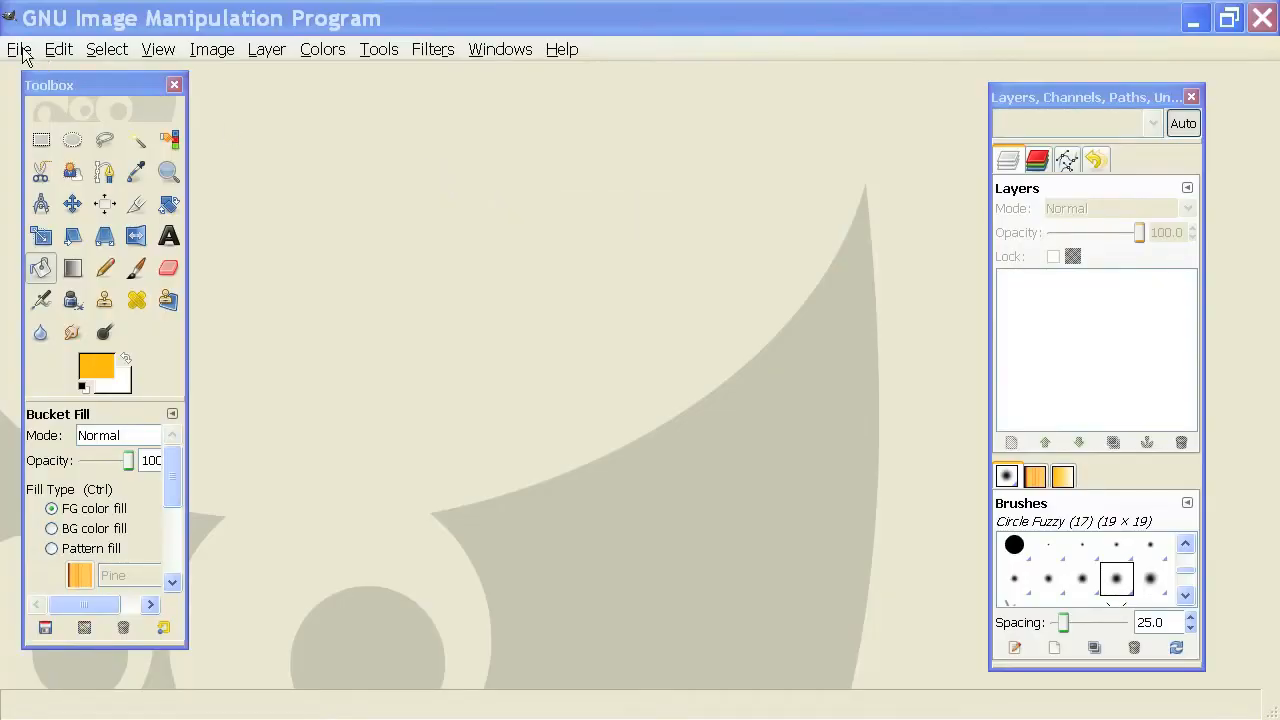
Begin a new image via File > New and enter 32 pixels for both width and height.
left_click(60, 48)
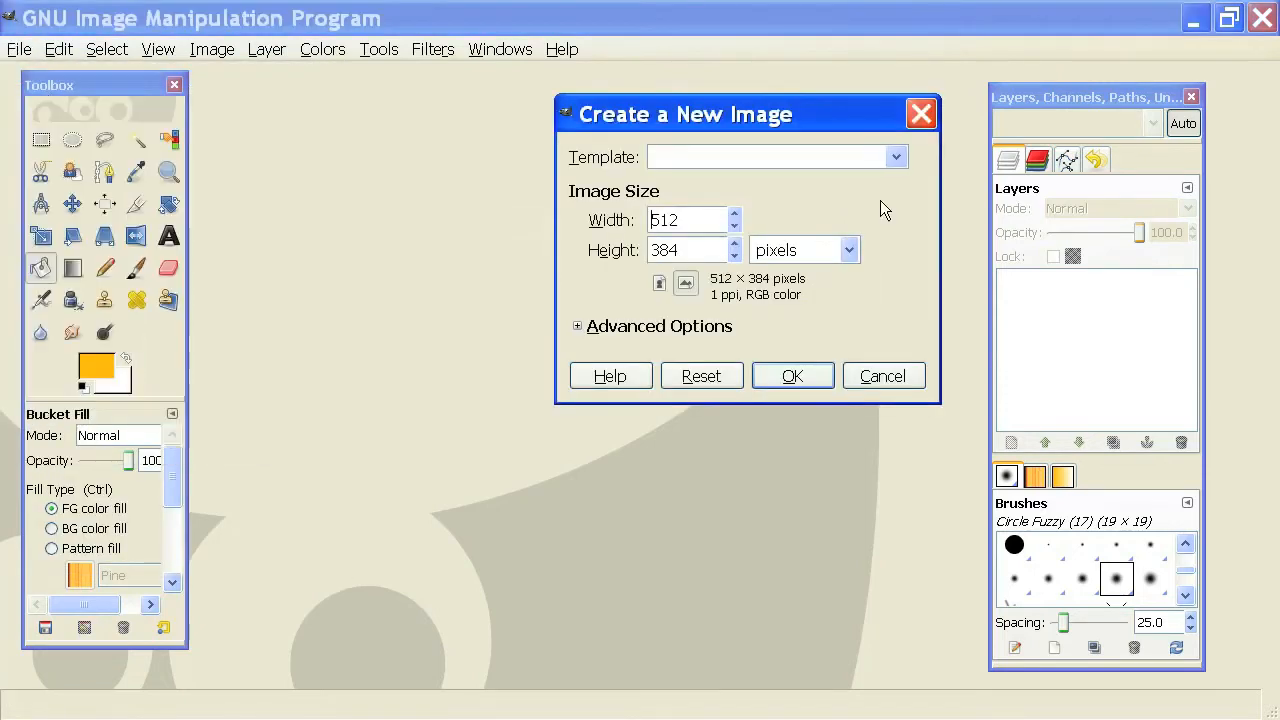
left_click_drag(684, 112, 586, 188)
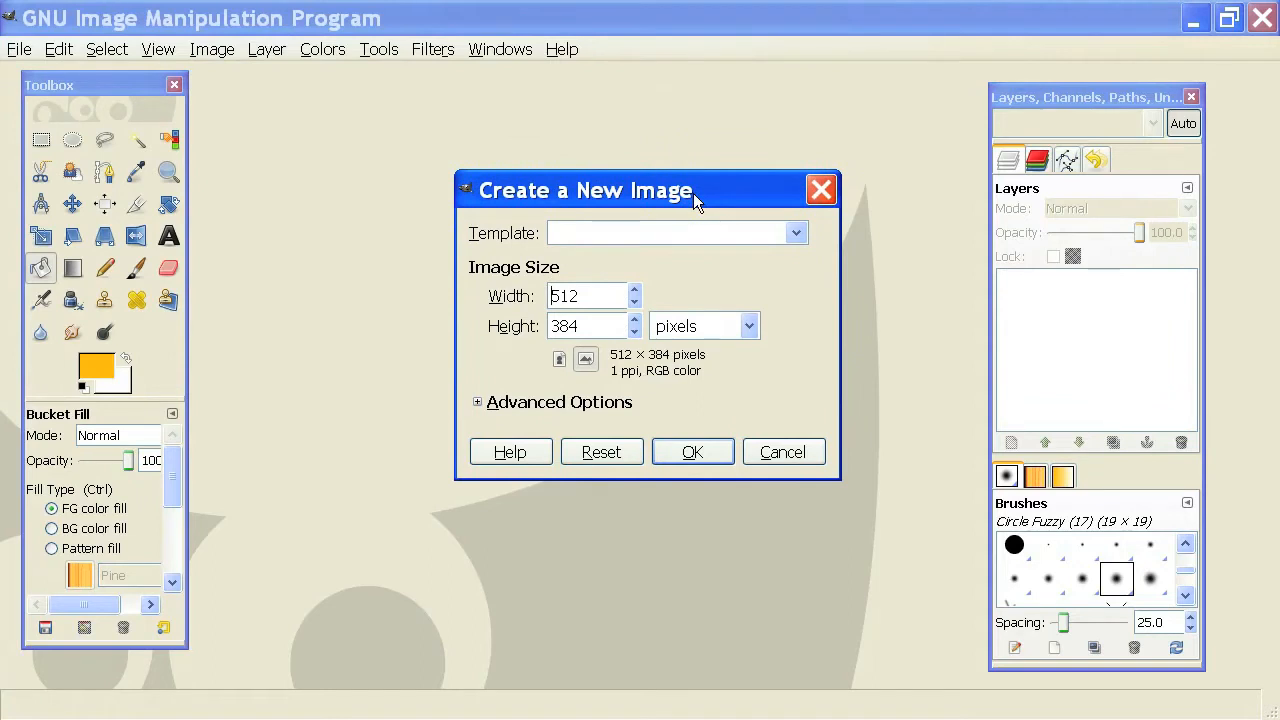
triple_click(584, 296)
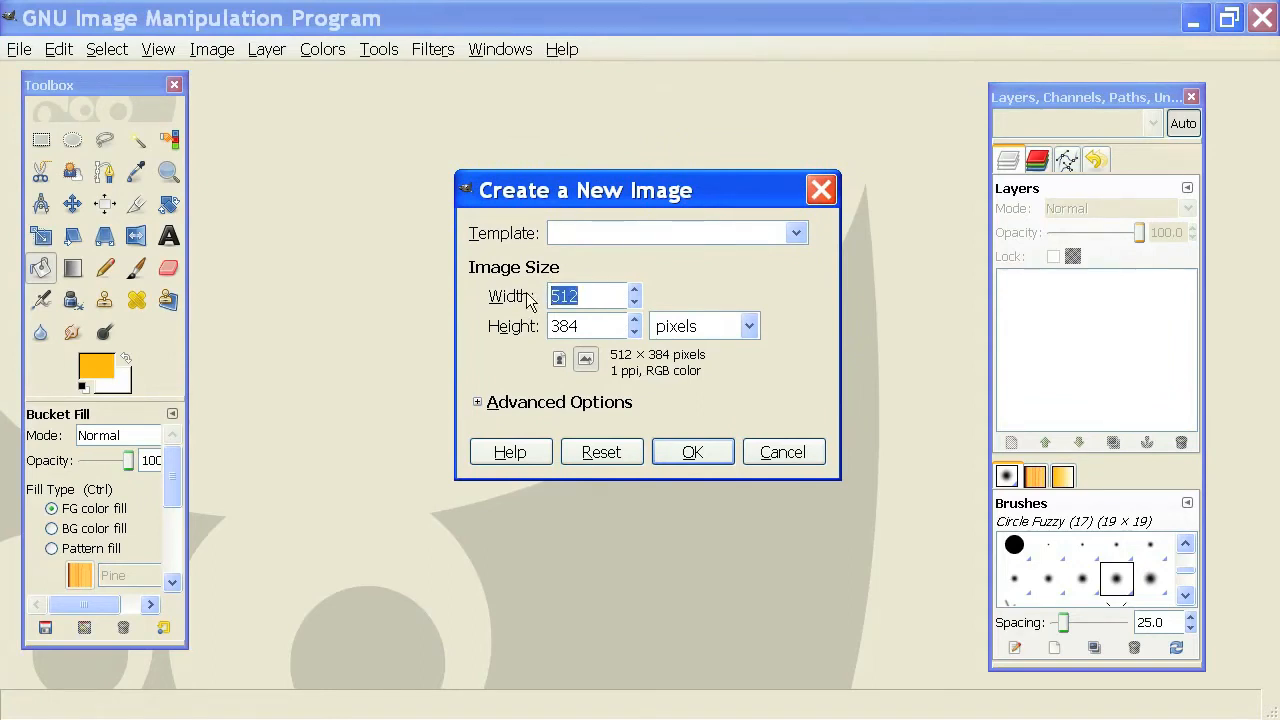
type("32")
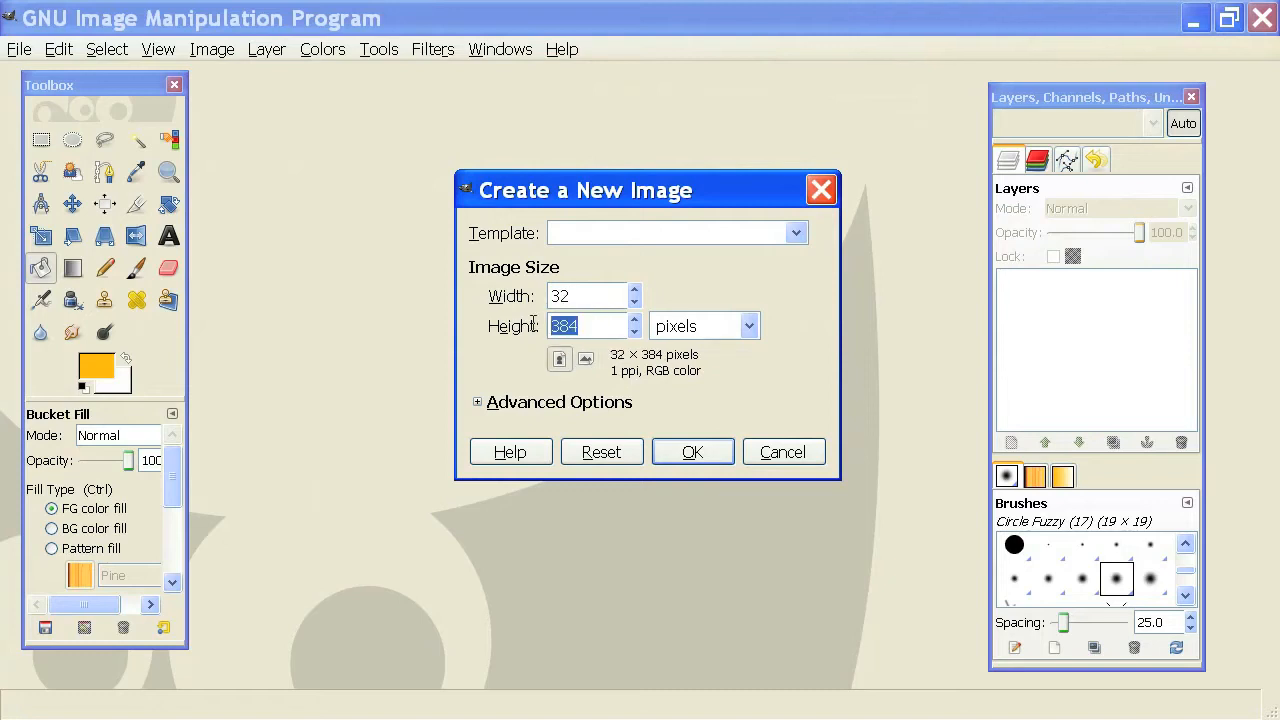
type("32")
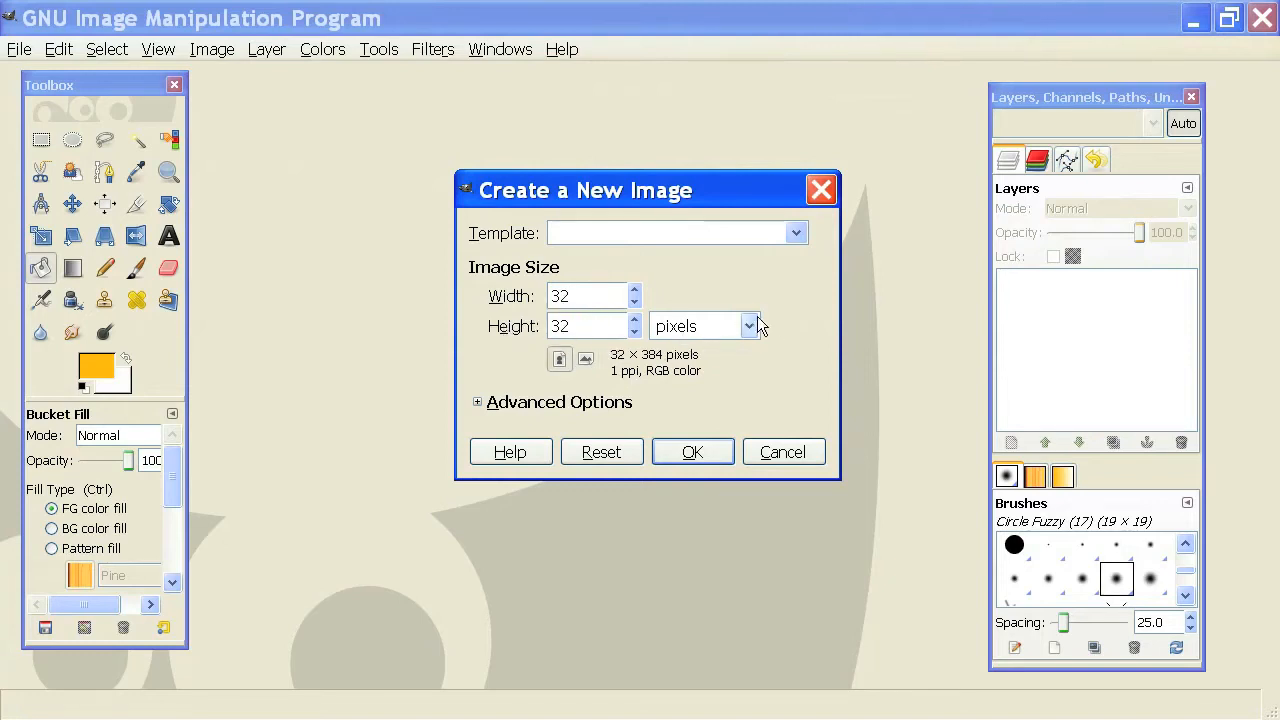
mouse_move(736, 330)
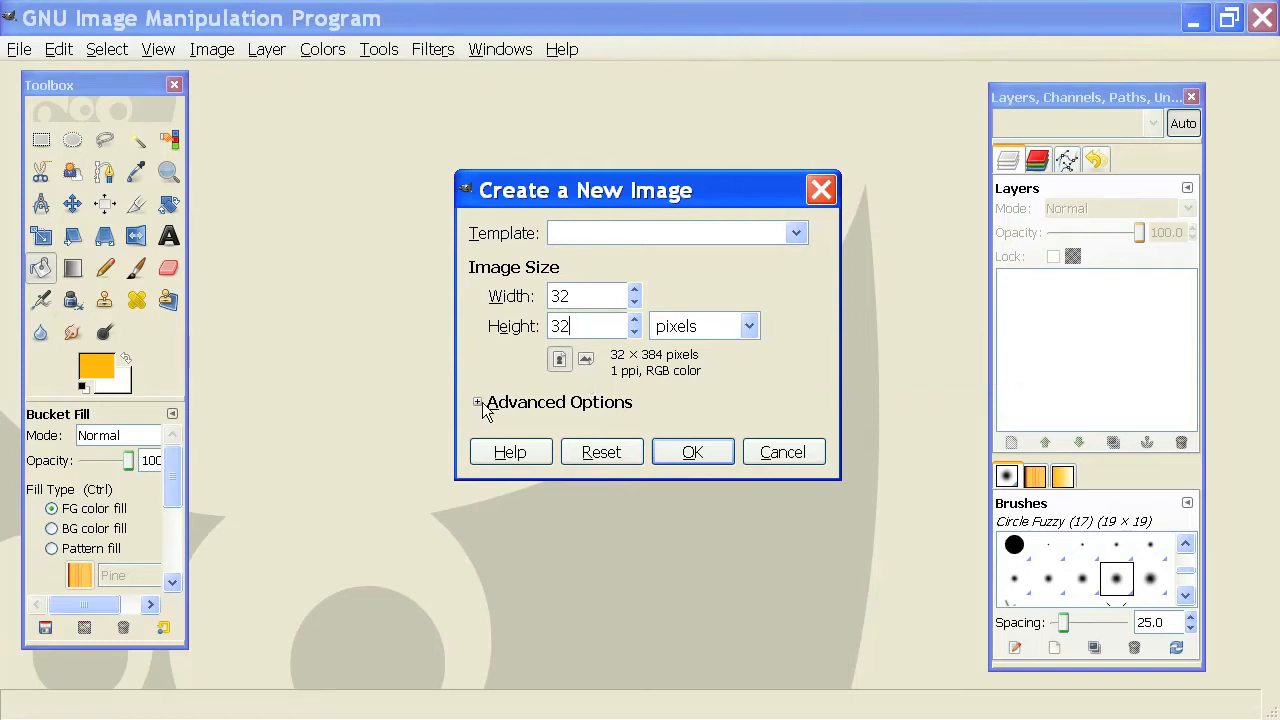
Under Advanced Options set Fill with to Transparency and create the 32×32 image.
left_click(476, 402)
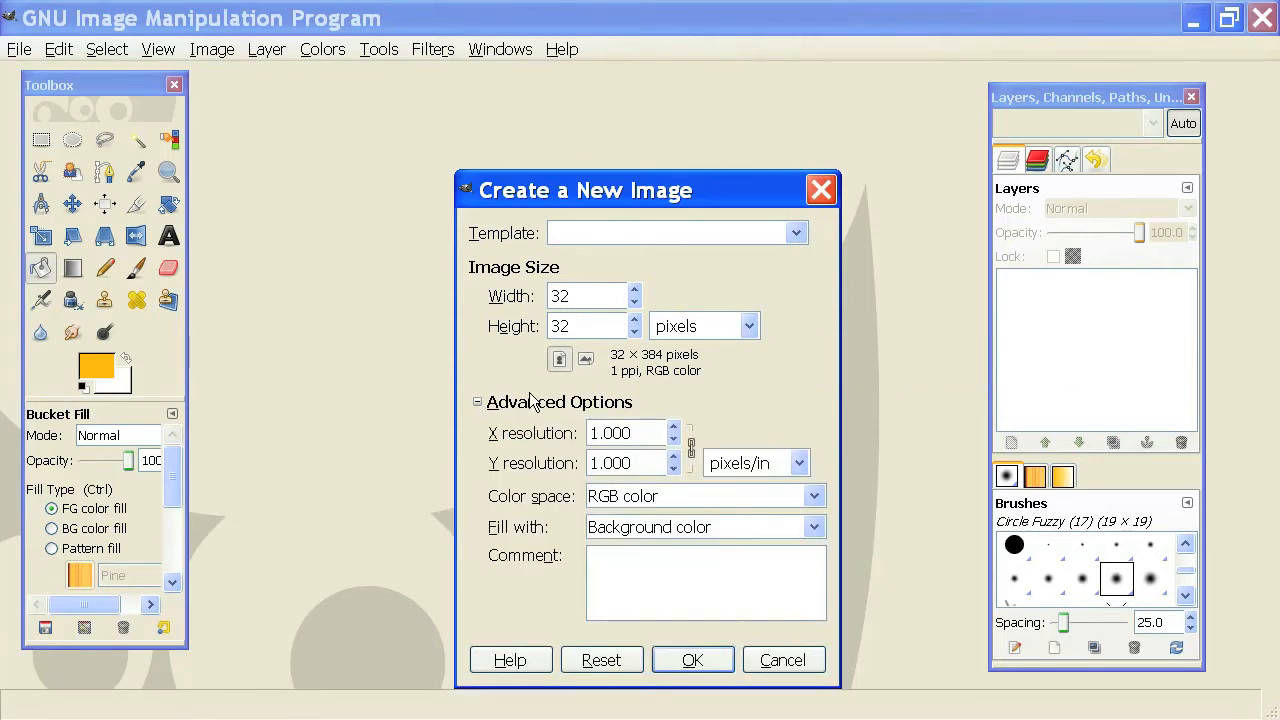
mouse_move(462, 406)
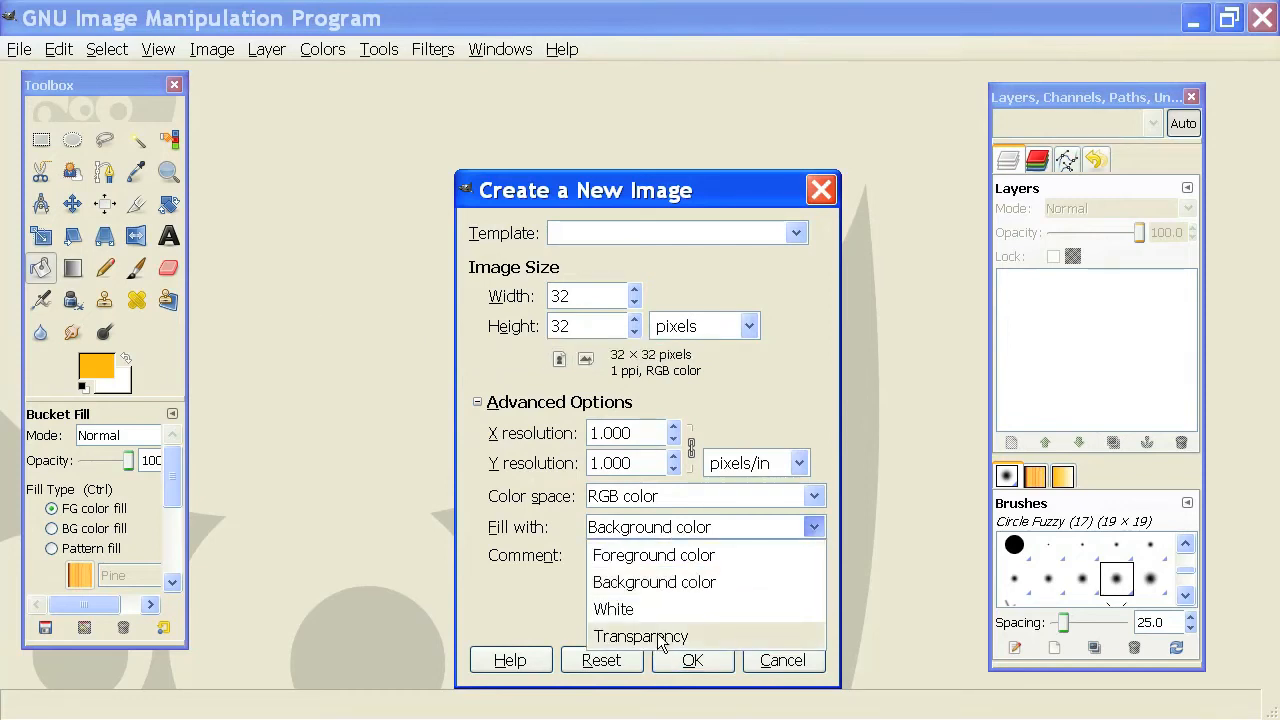
left_click(640, 636)
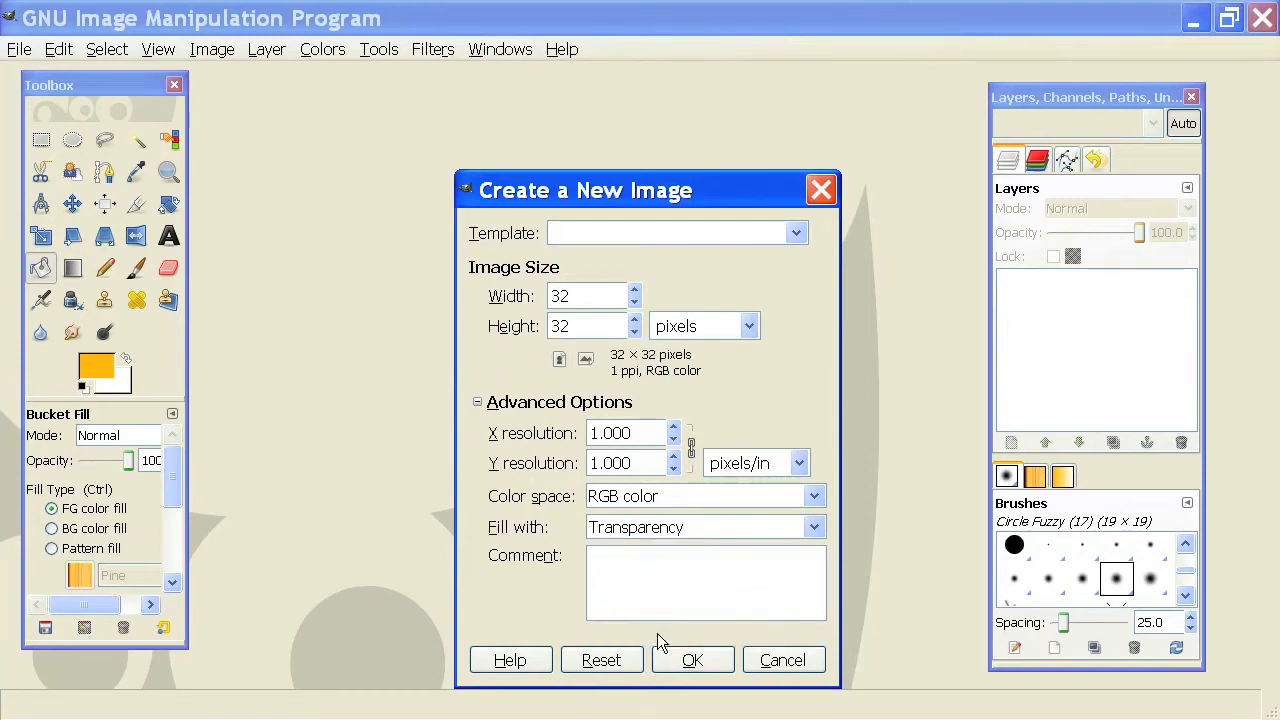
mouse_move(644, 202)
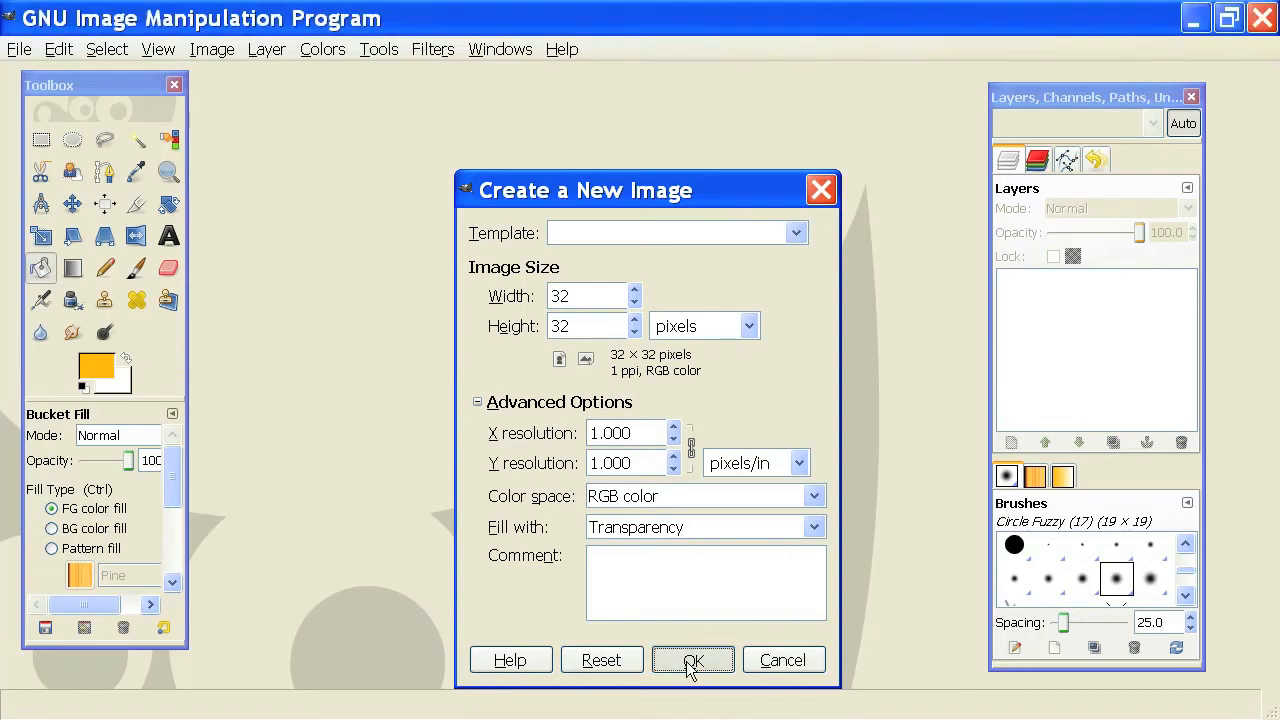
left_click(692, 660)
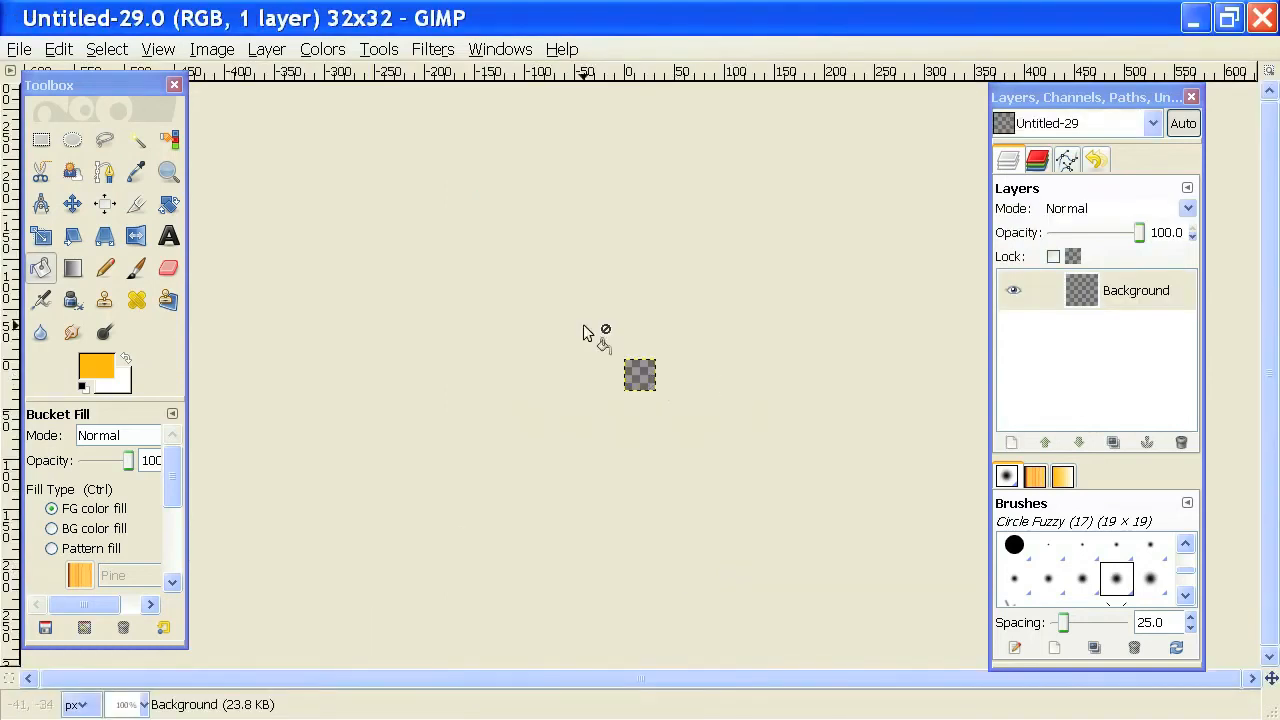
mouse_move(580, 374)
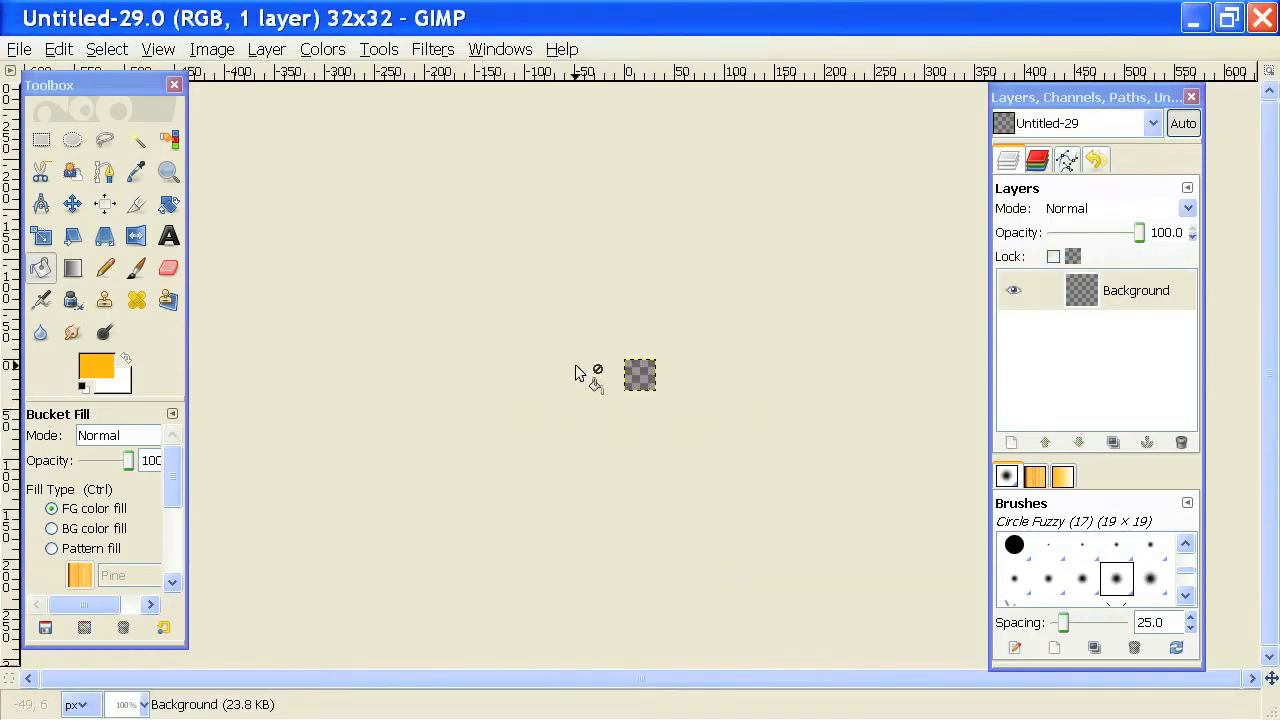
mouse_move(662, 364)
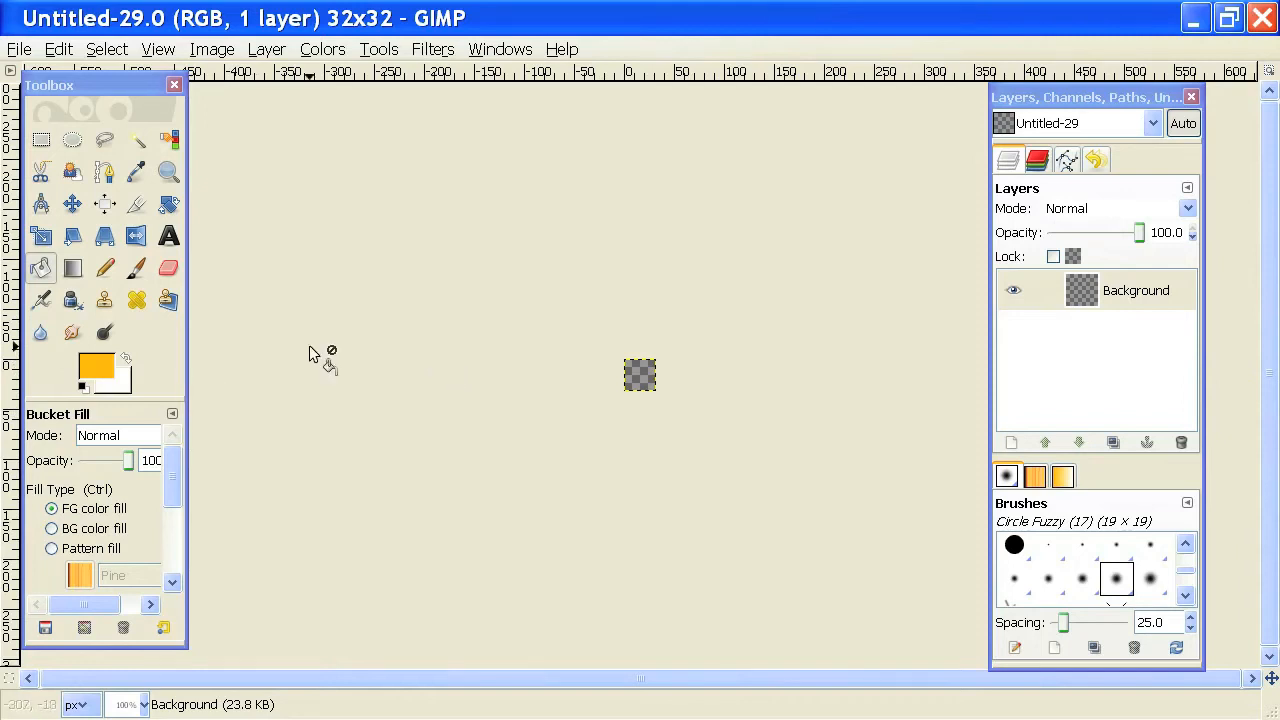
mouse_move(136, 268)
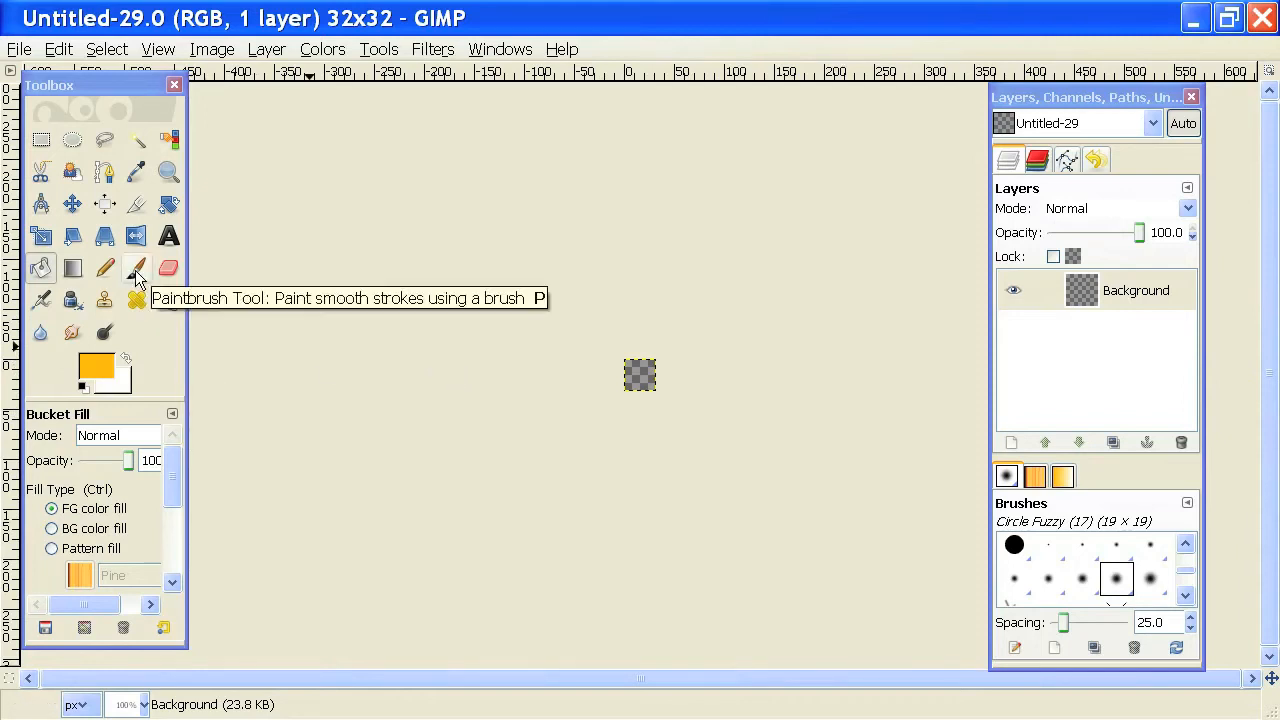
Make the Paintbrush the active tool with its fuzzy circle brush.
left_click(136, 268)
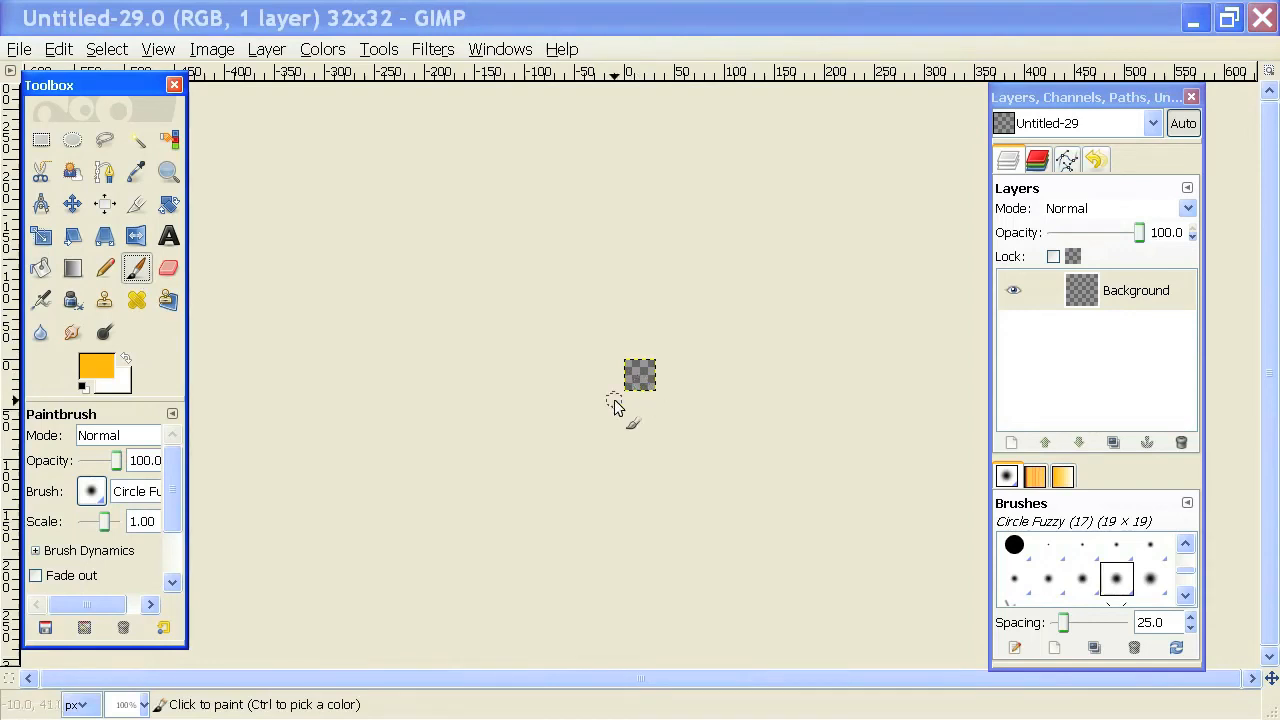
mouse_move(678, 380)
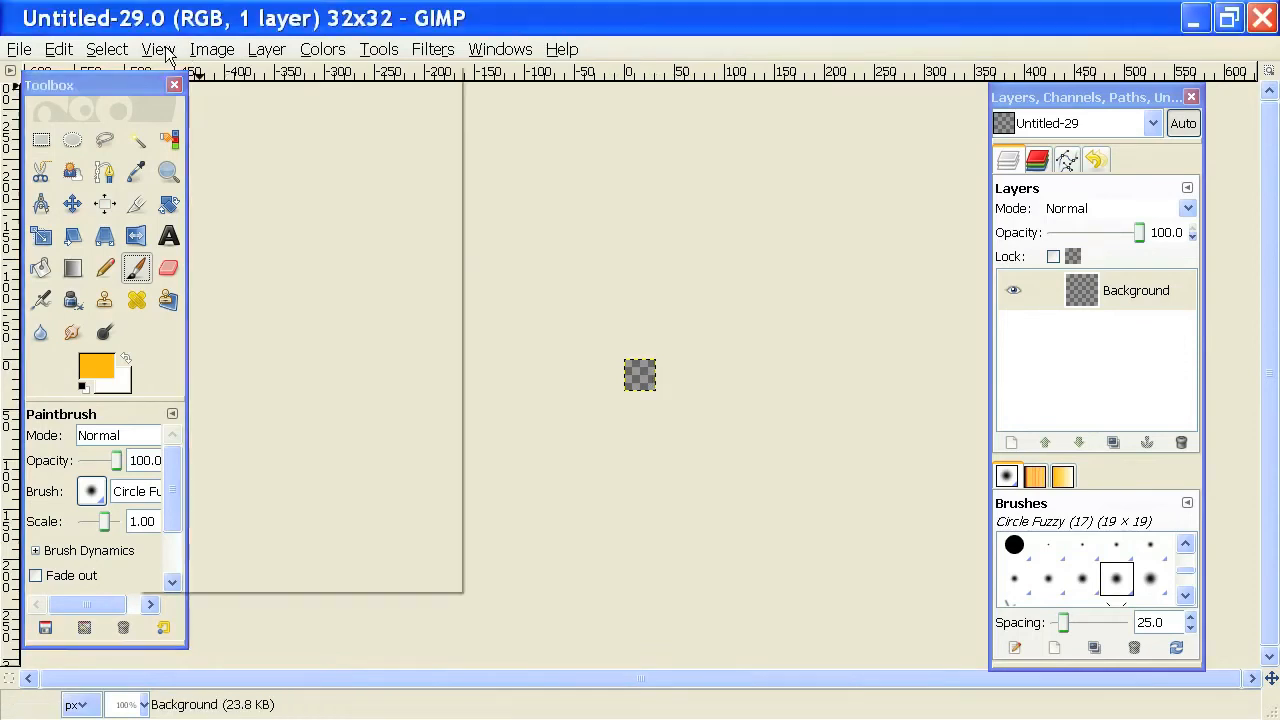
Zoom the view in and choose the Circle Fuzzy (07) soft brush.
left_click(156, 48)
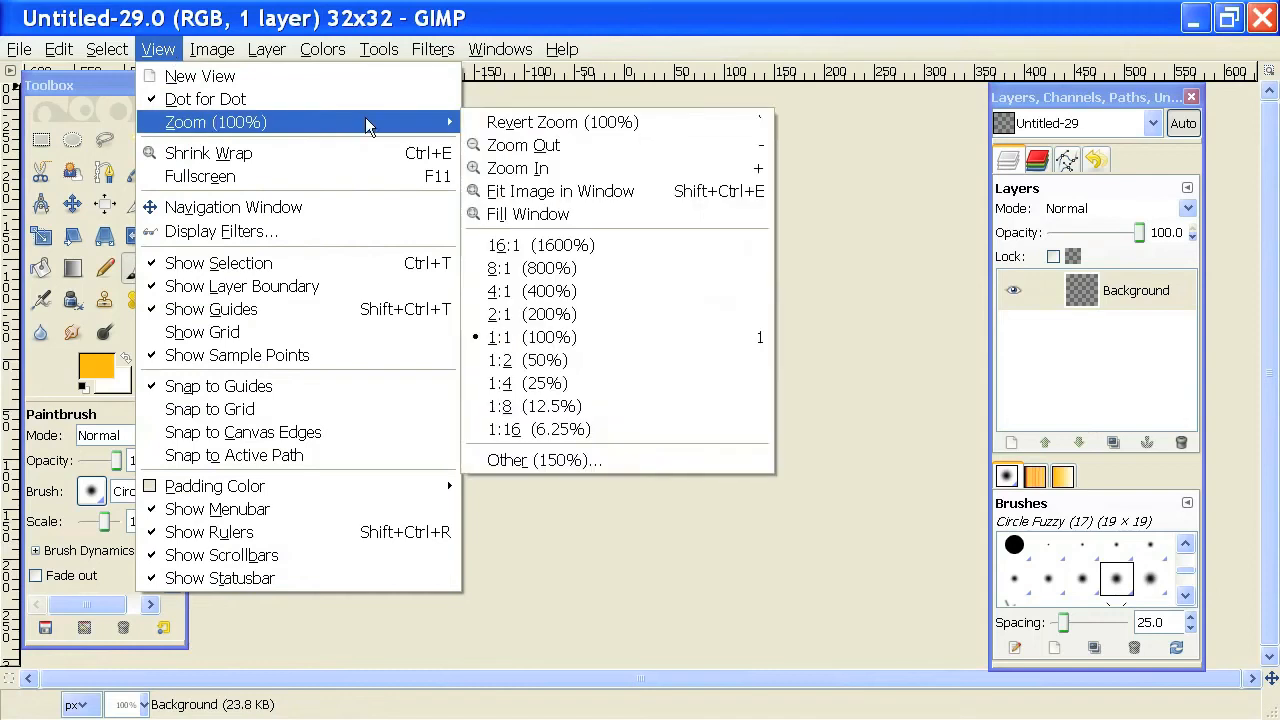
left_click(544, 460)
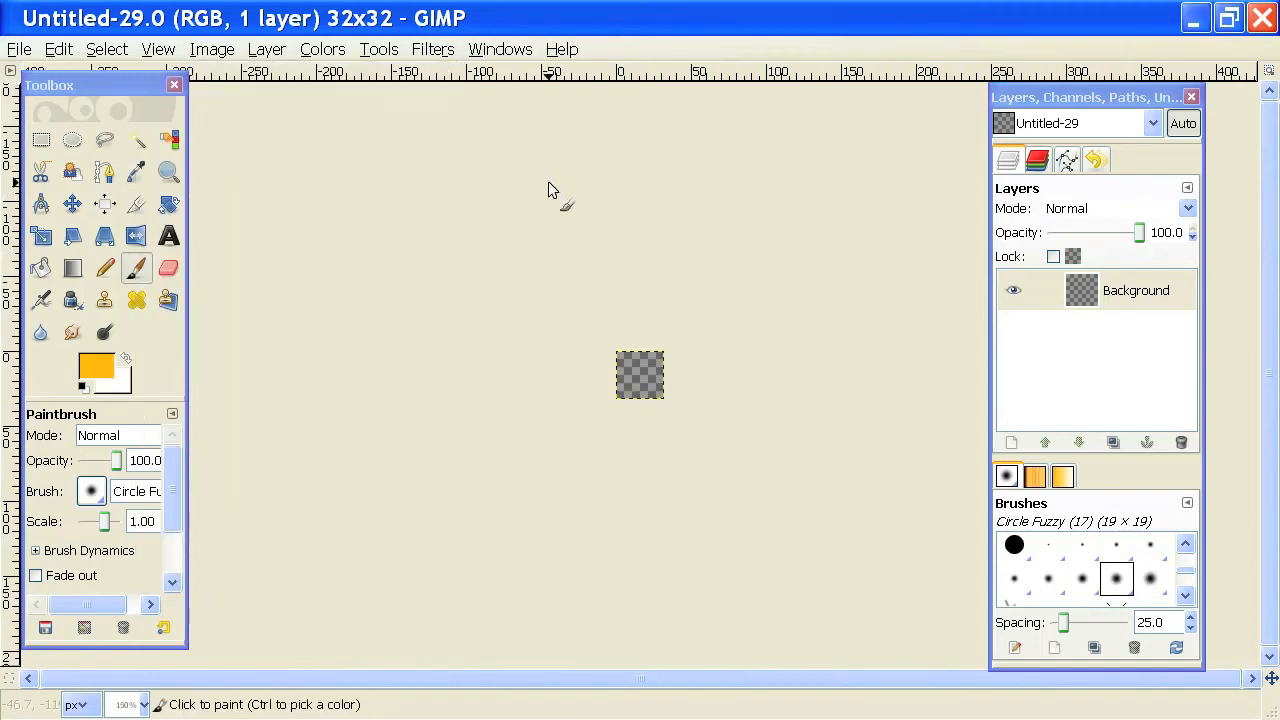
mouse_move(236, 286)
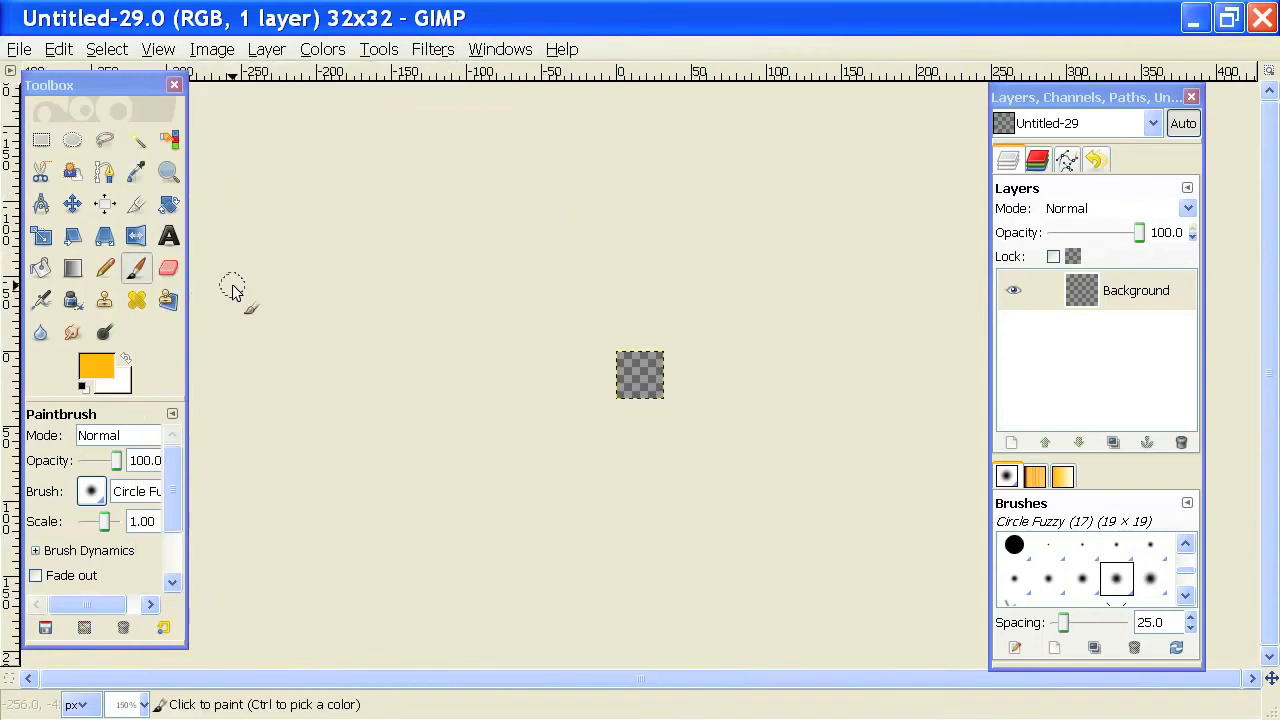
left_click(1048, 548)
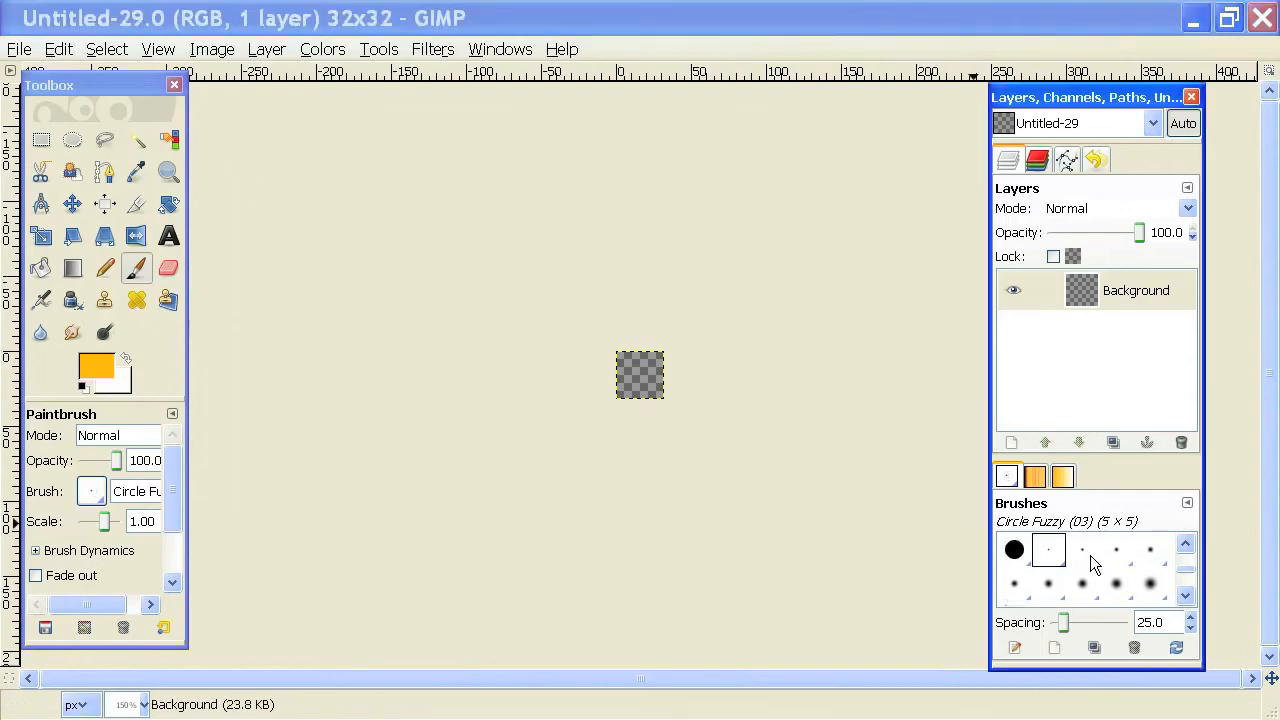
left_click(1116, 550)
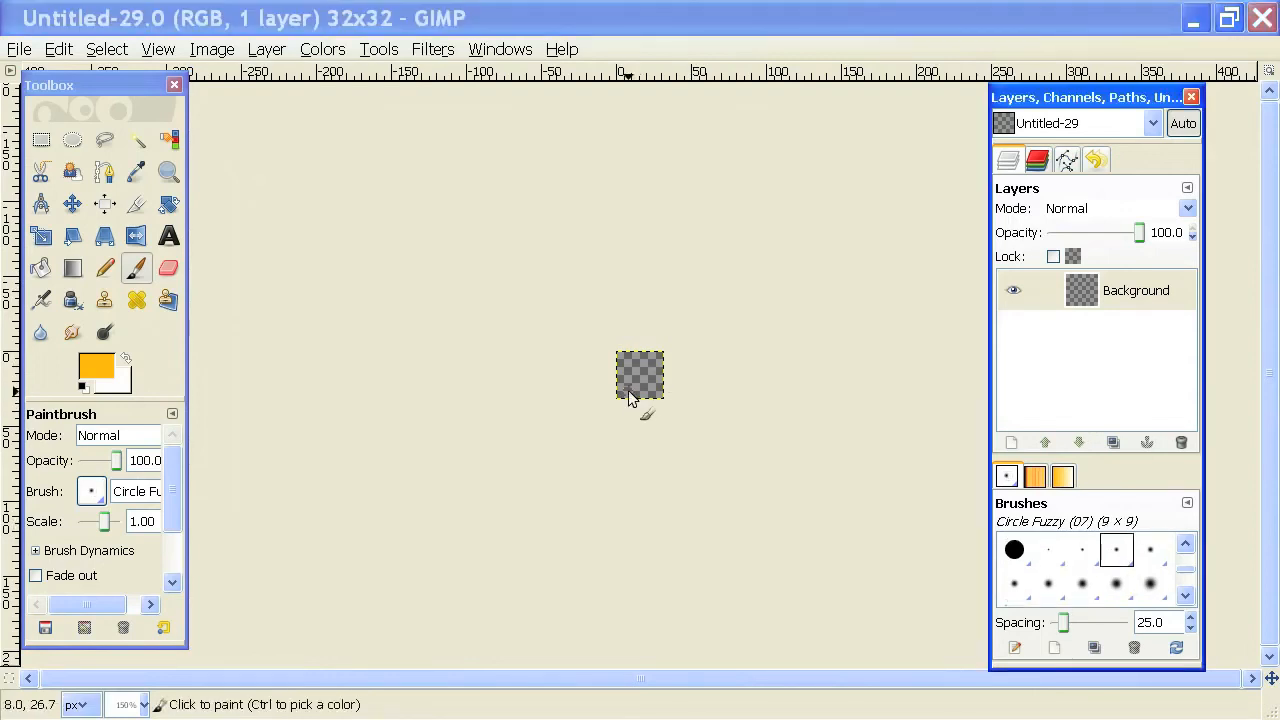
Paint orange strokes onto the transparent canvas to build the shape.
left_click_drag(656, 384, 630, 370)
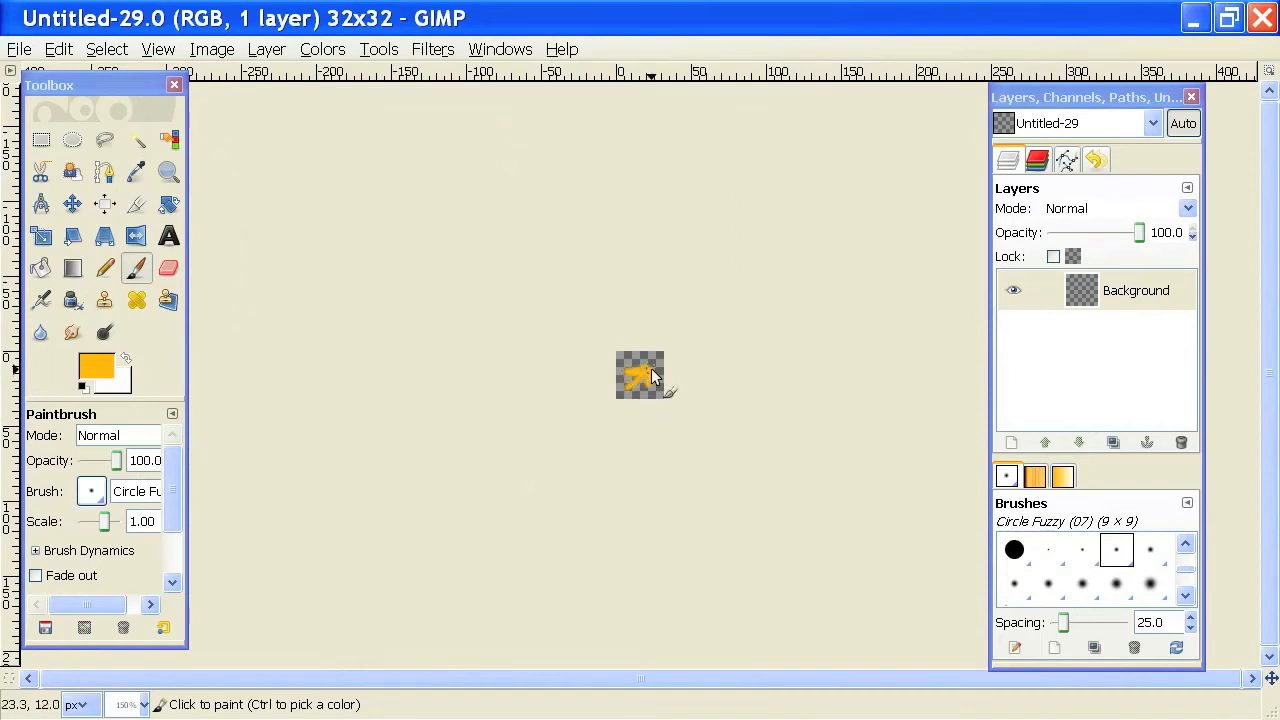
left_click(642, 370)
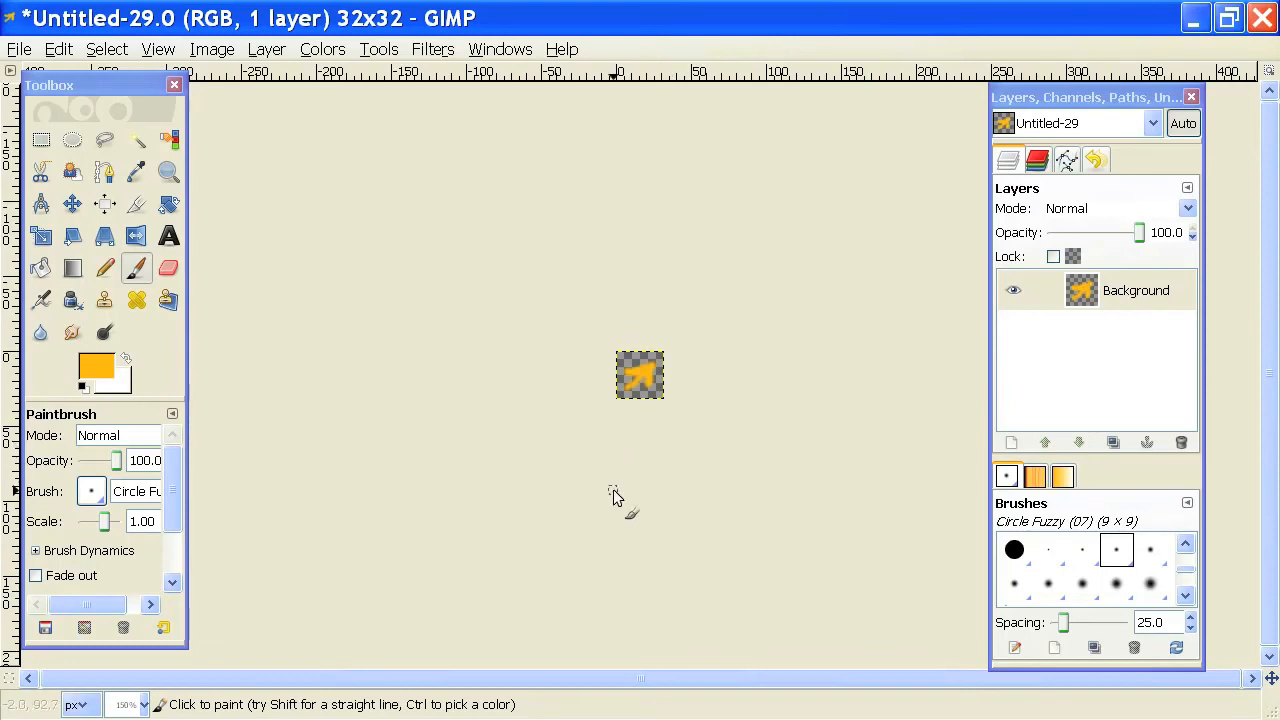
mouse_move(700, 424)
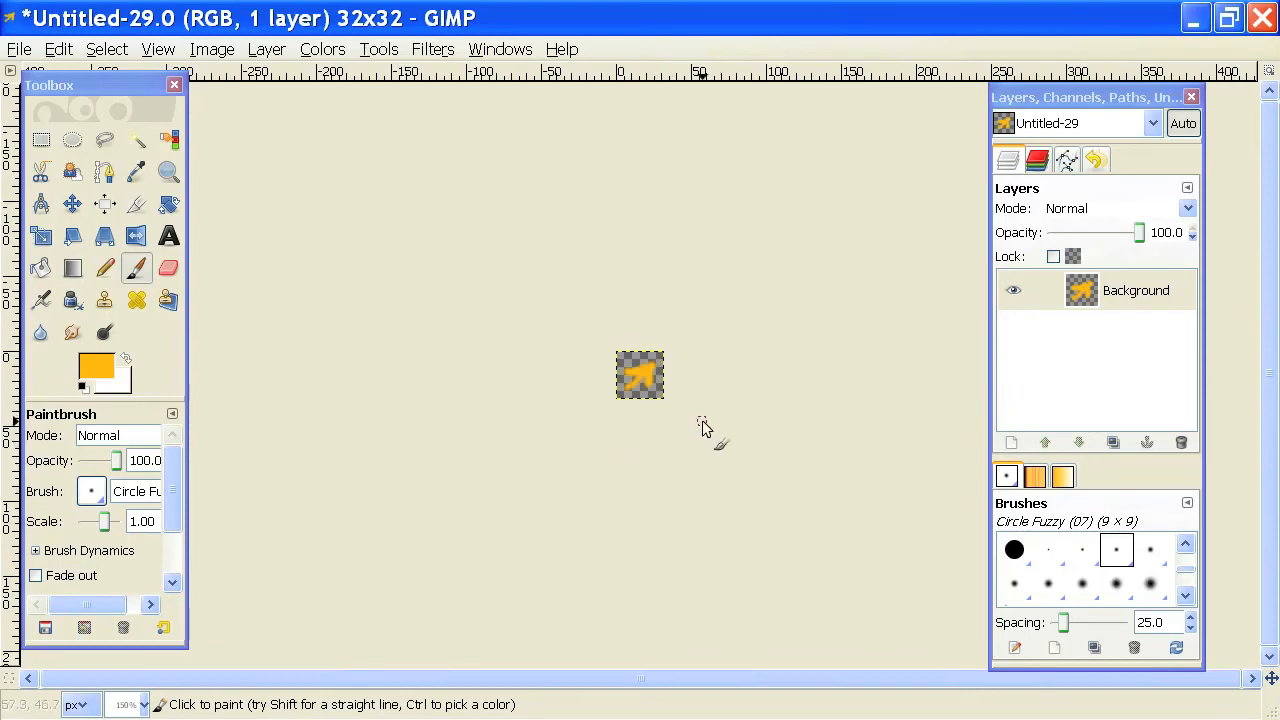
mouse_move(798, 436)
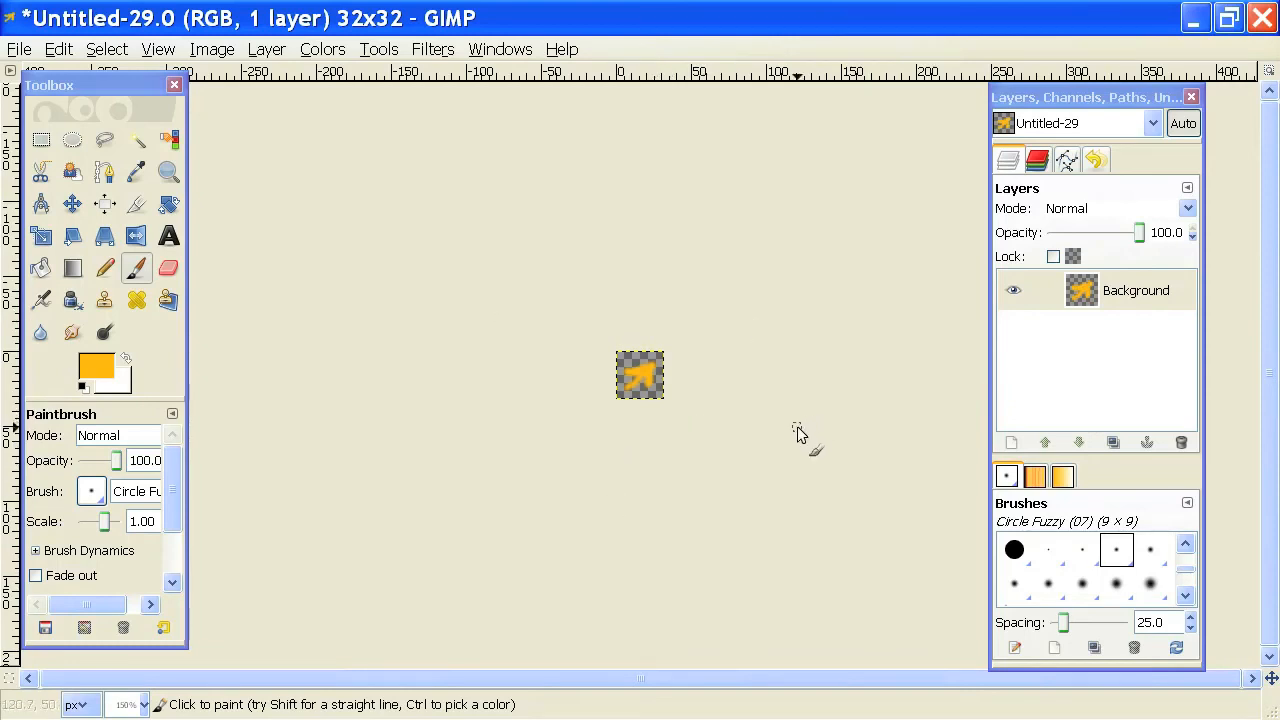